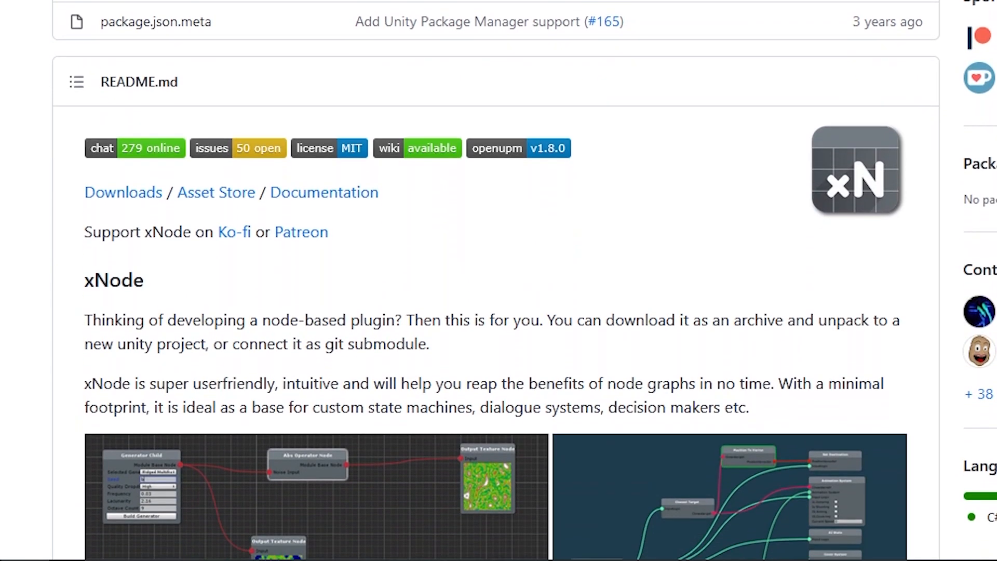
scroll(down, 3)
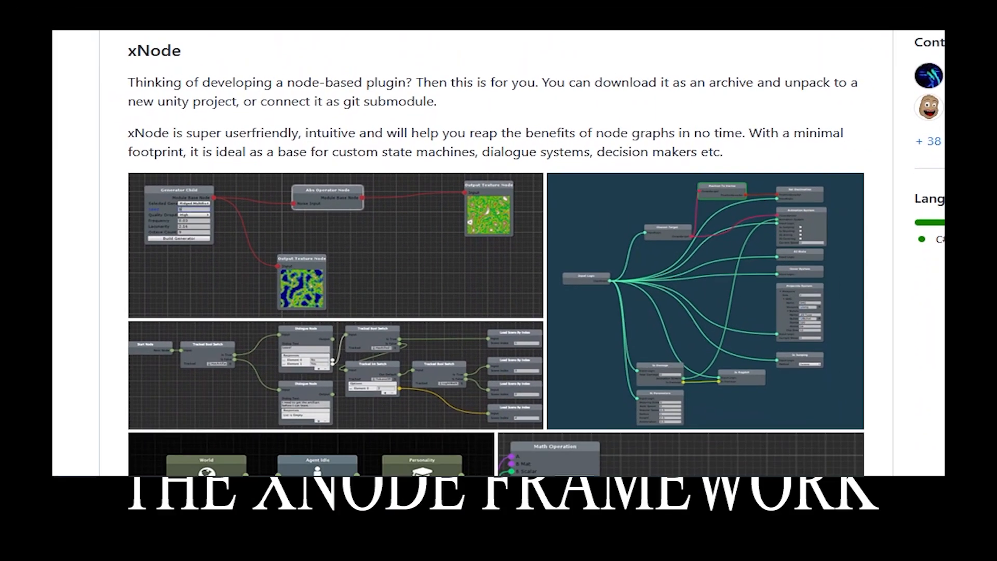